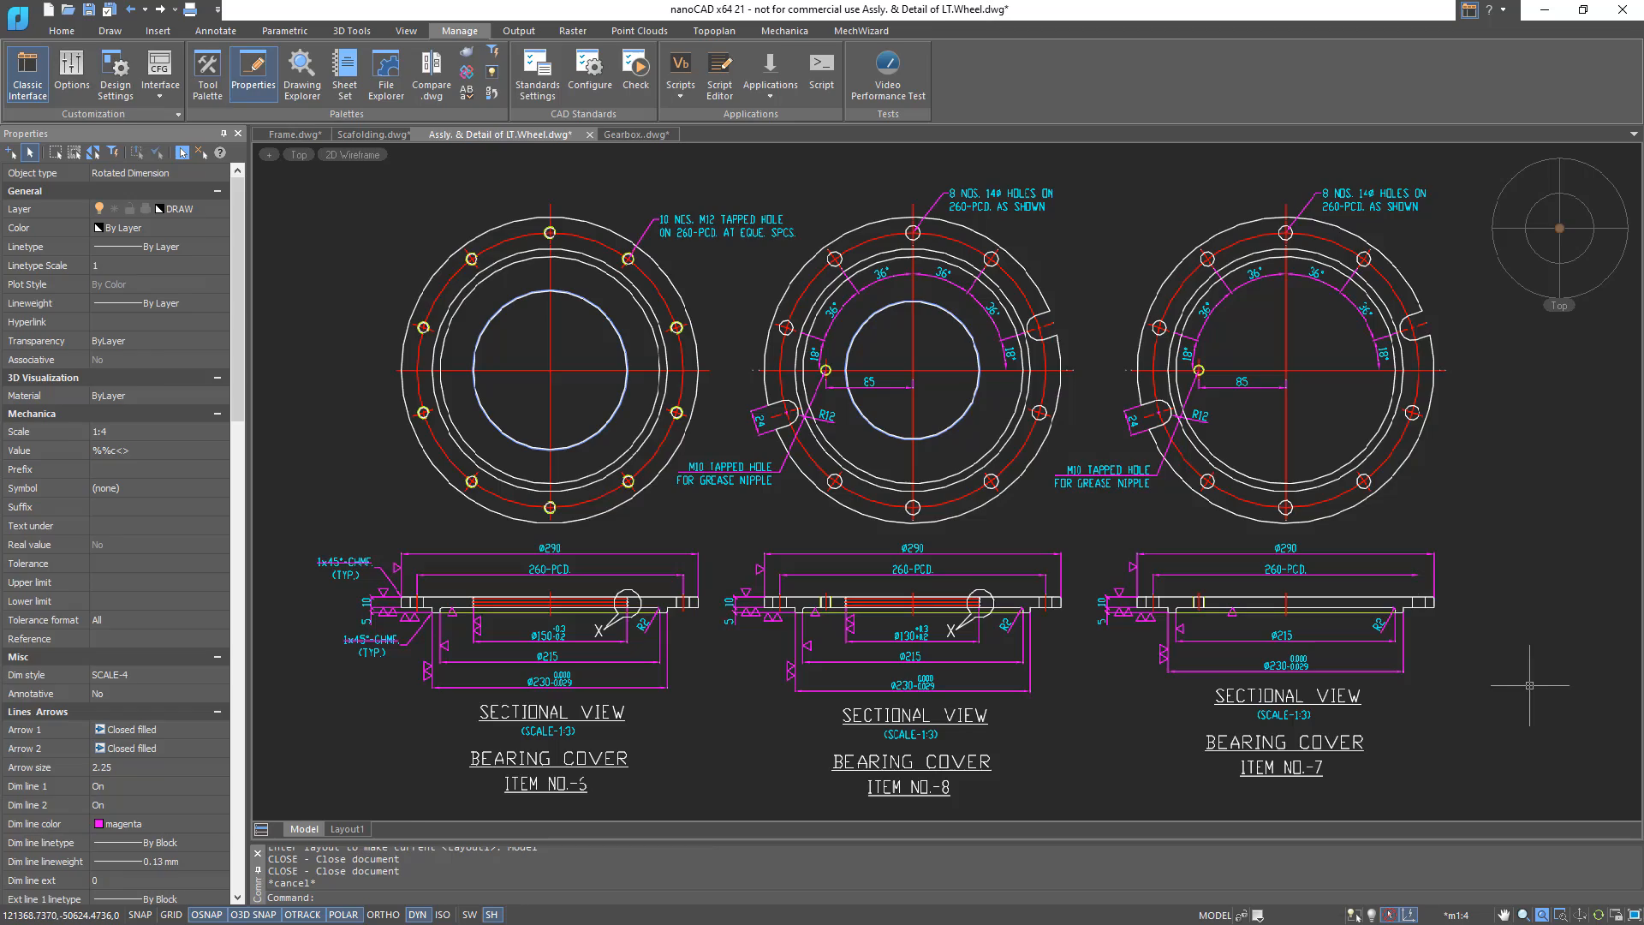
- Start a new empty Untitled0 drawing with the 3D Tools ribbon in Direct modeling mode
left_click(409, 134)
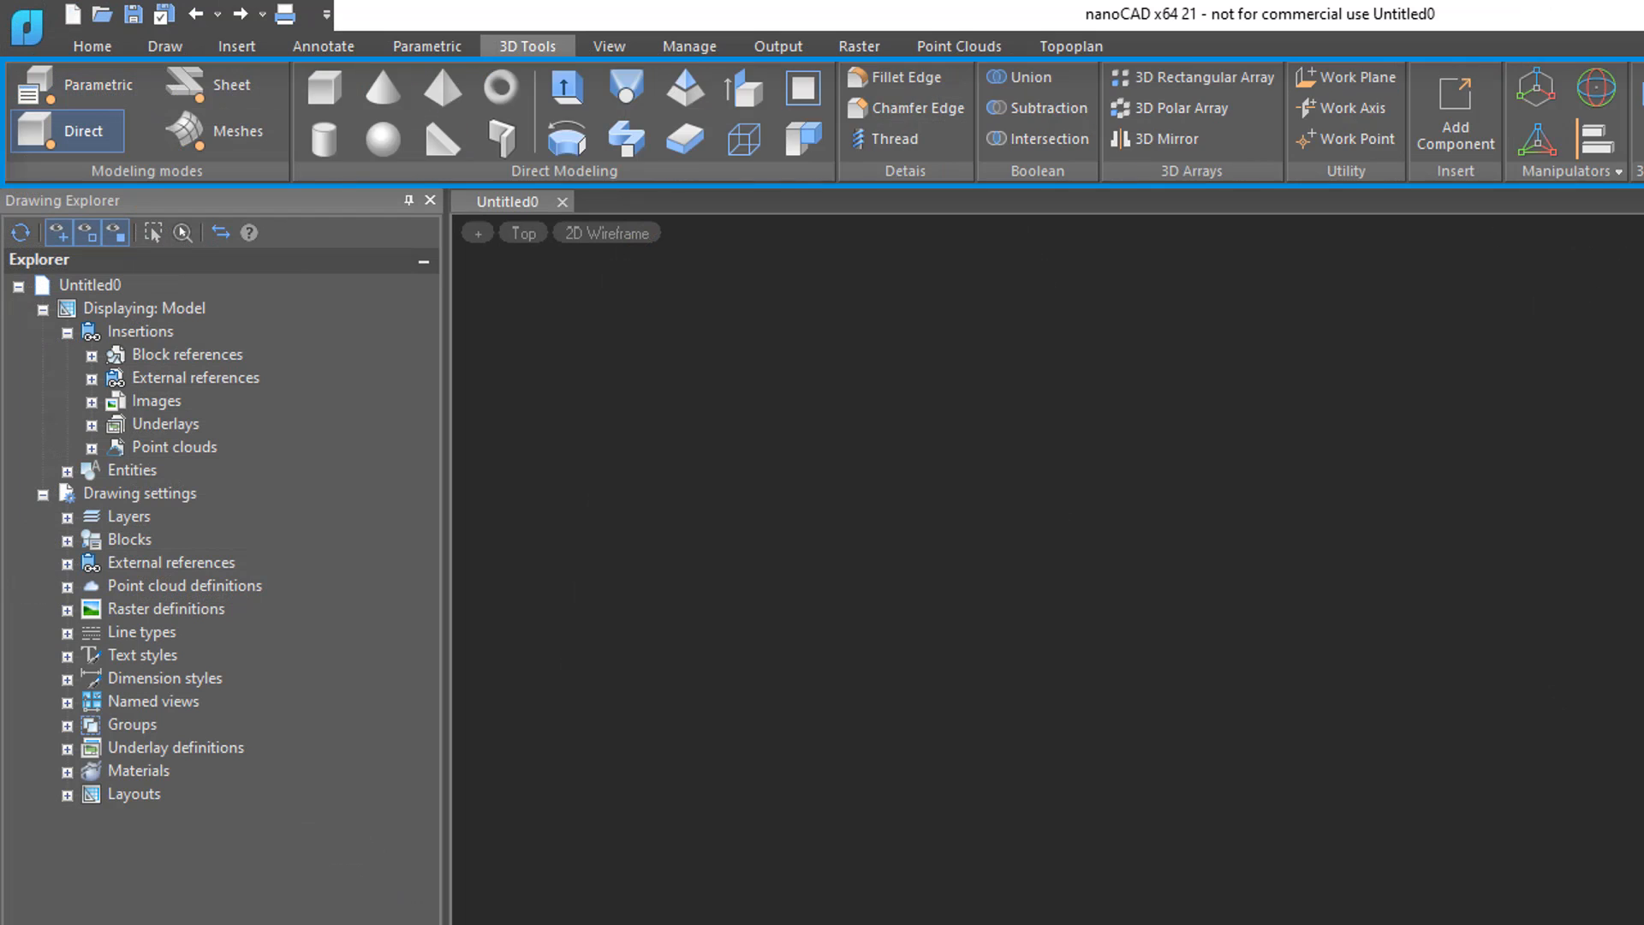
- Choose Parametric mode for Gearbox.dwg, then Sheet modeling mode for BIM_DEMO.dwg
left_click(237, 130)
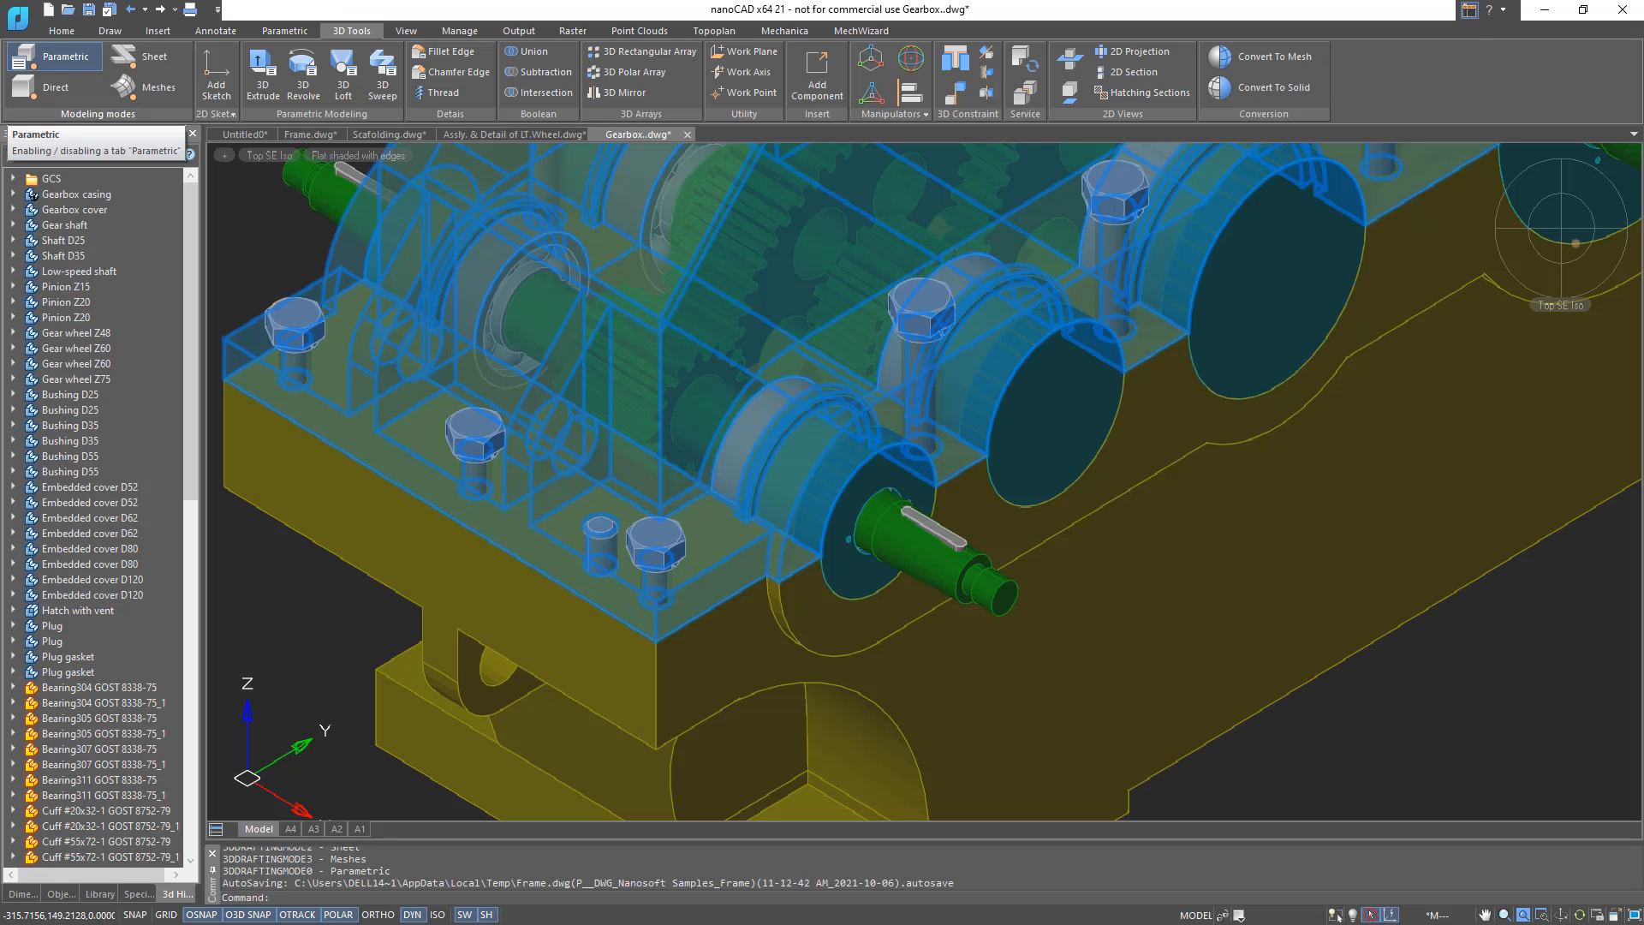
left_click(489, 134)
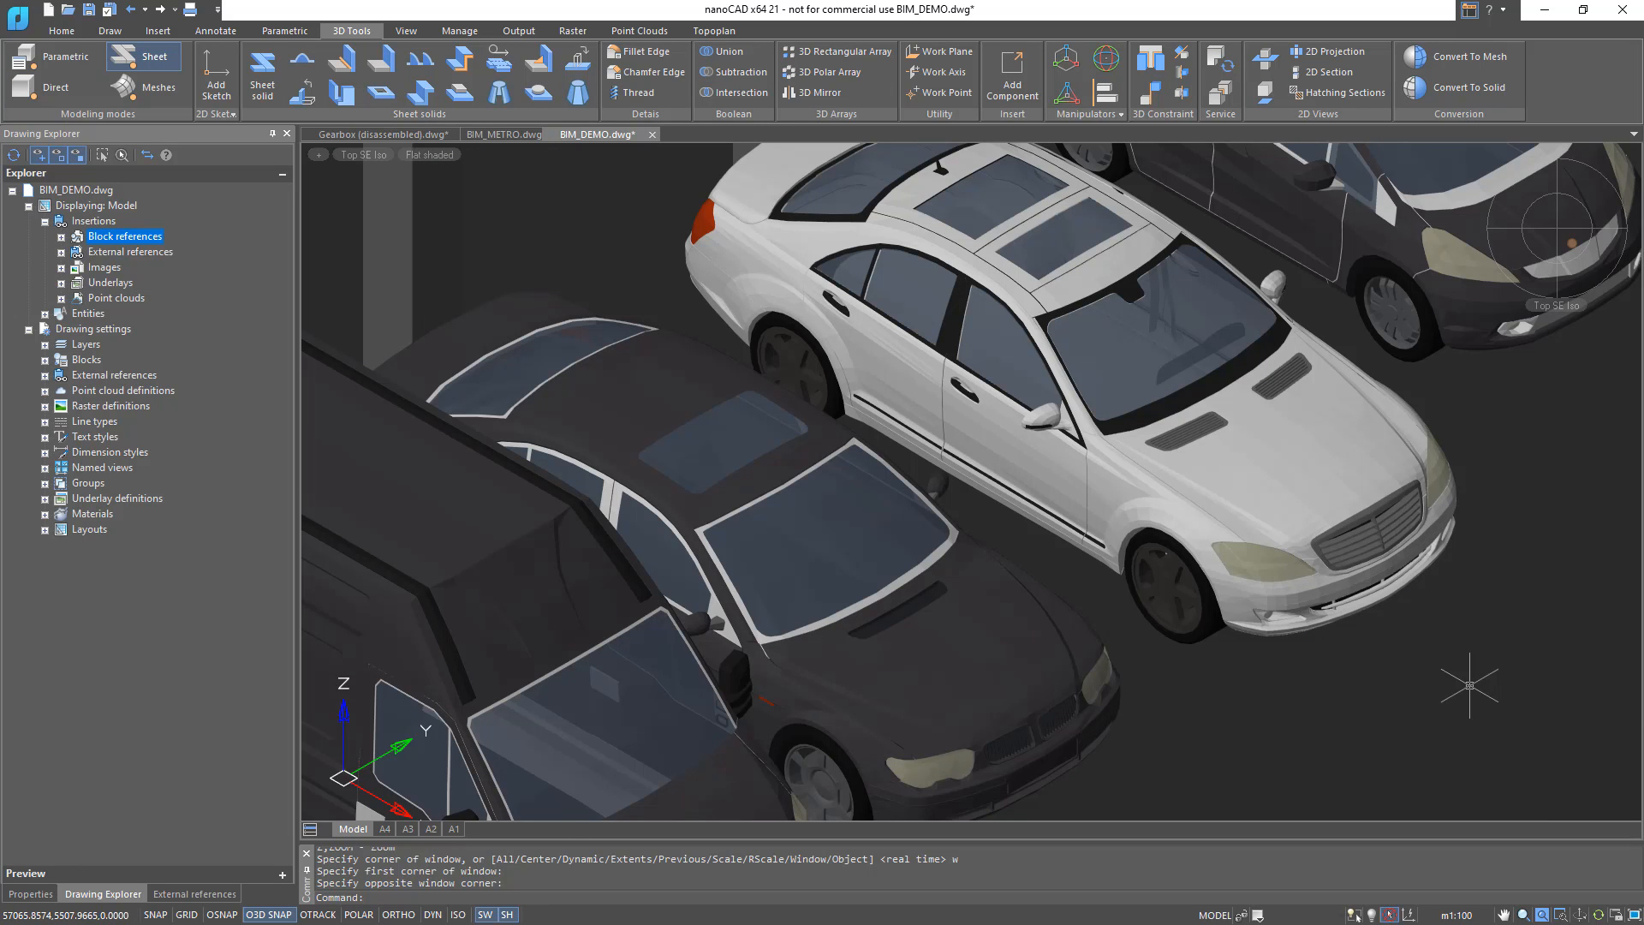
left_click(504, 133)
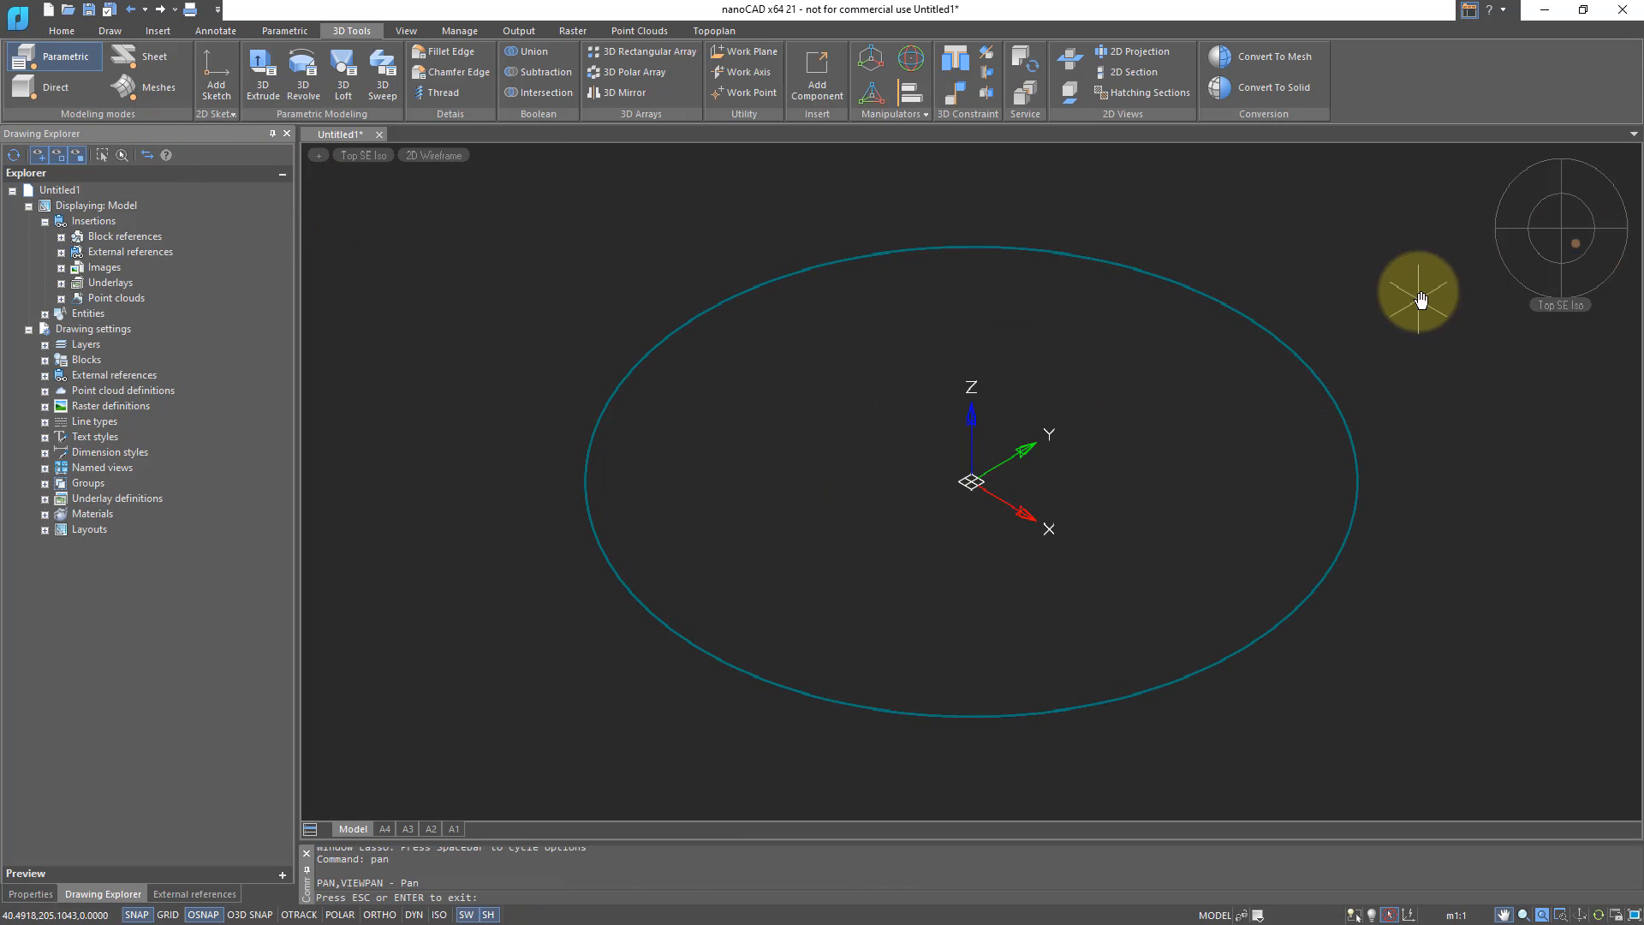
- Extrude the circle into a 75-unit-tall cylinder and show its parameters in Parameters Manager
left_click(263, 72)
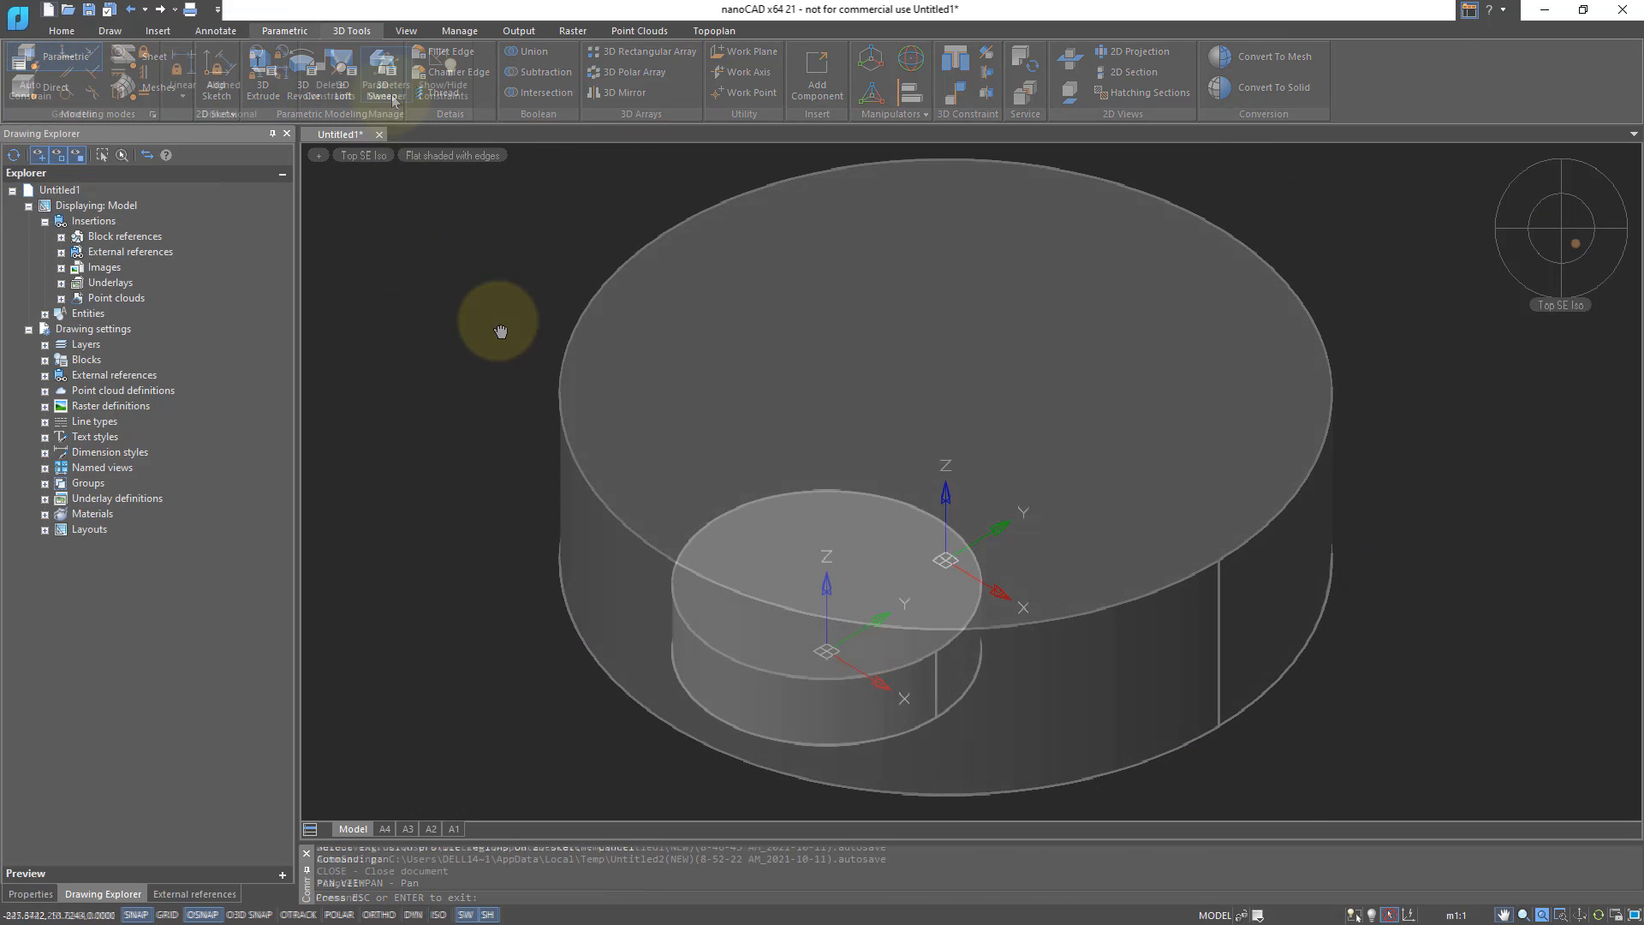
left_click(386, 74)
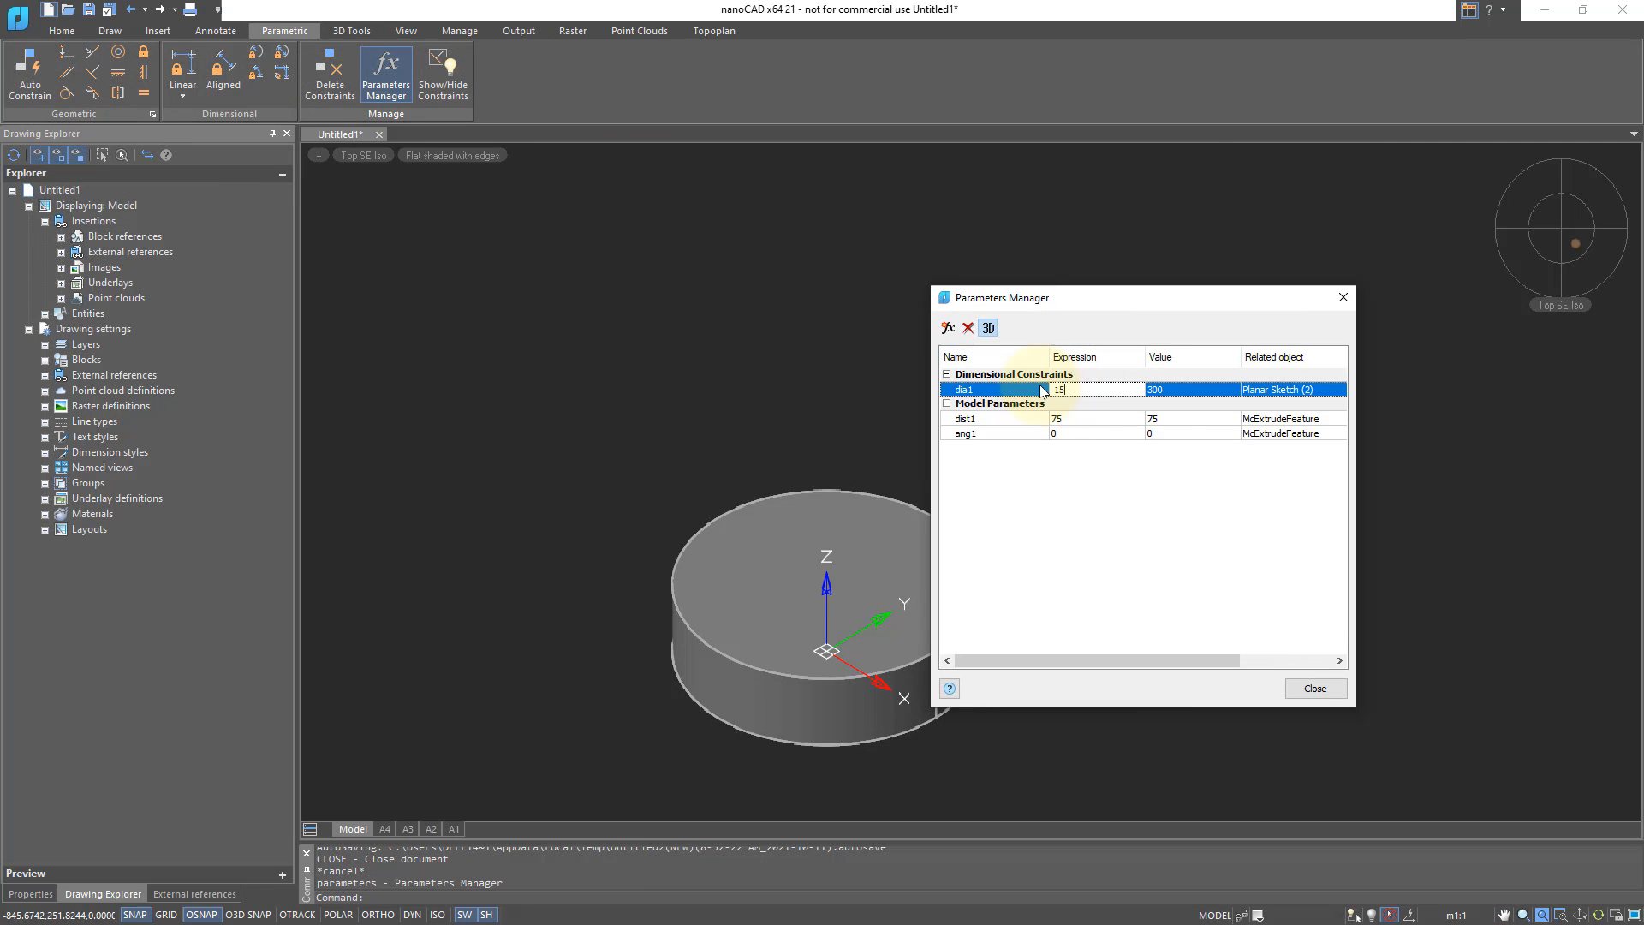
- Edit the dia1 expression from 300 to the new diameter so the cylinder resizes
left_click(1314, 688)
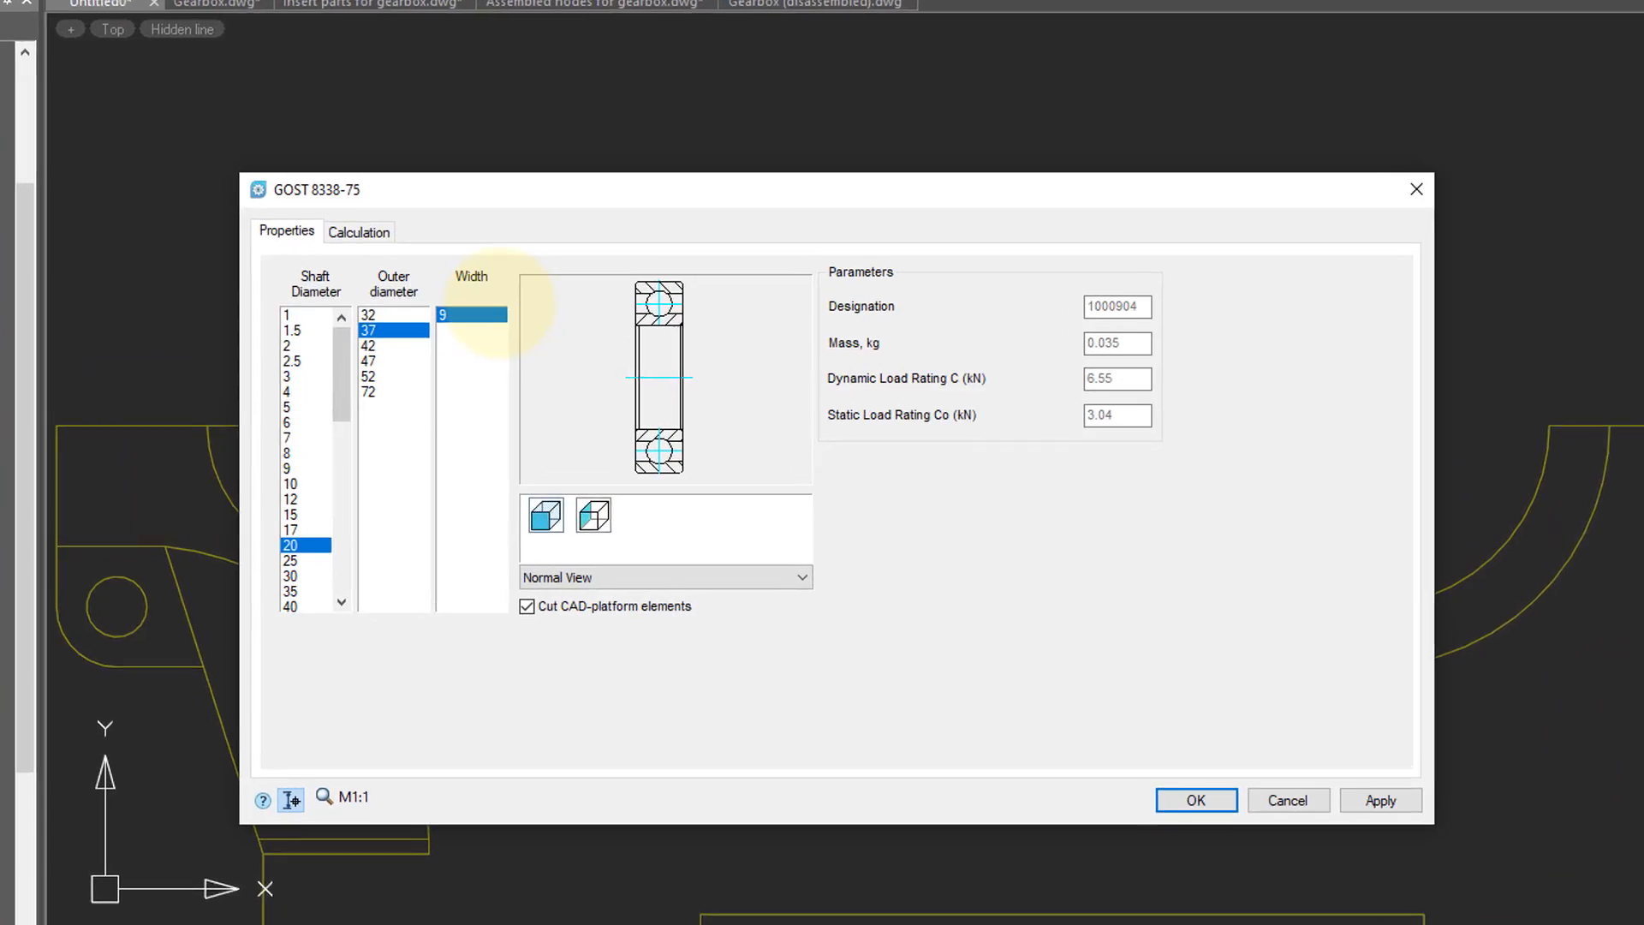
- Confirm the GOST 8338-75 bearing sized 20 / 37 / 9 and place its section on the gearbox
left_click(1196, 800)
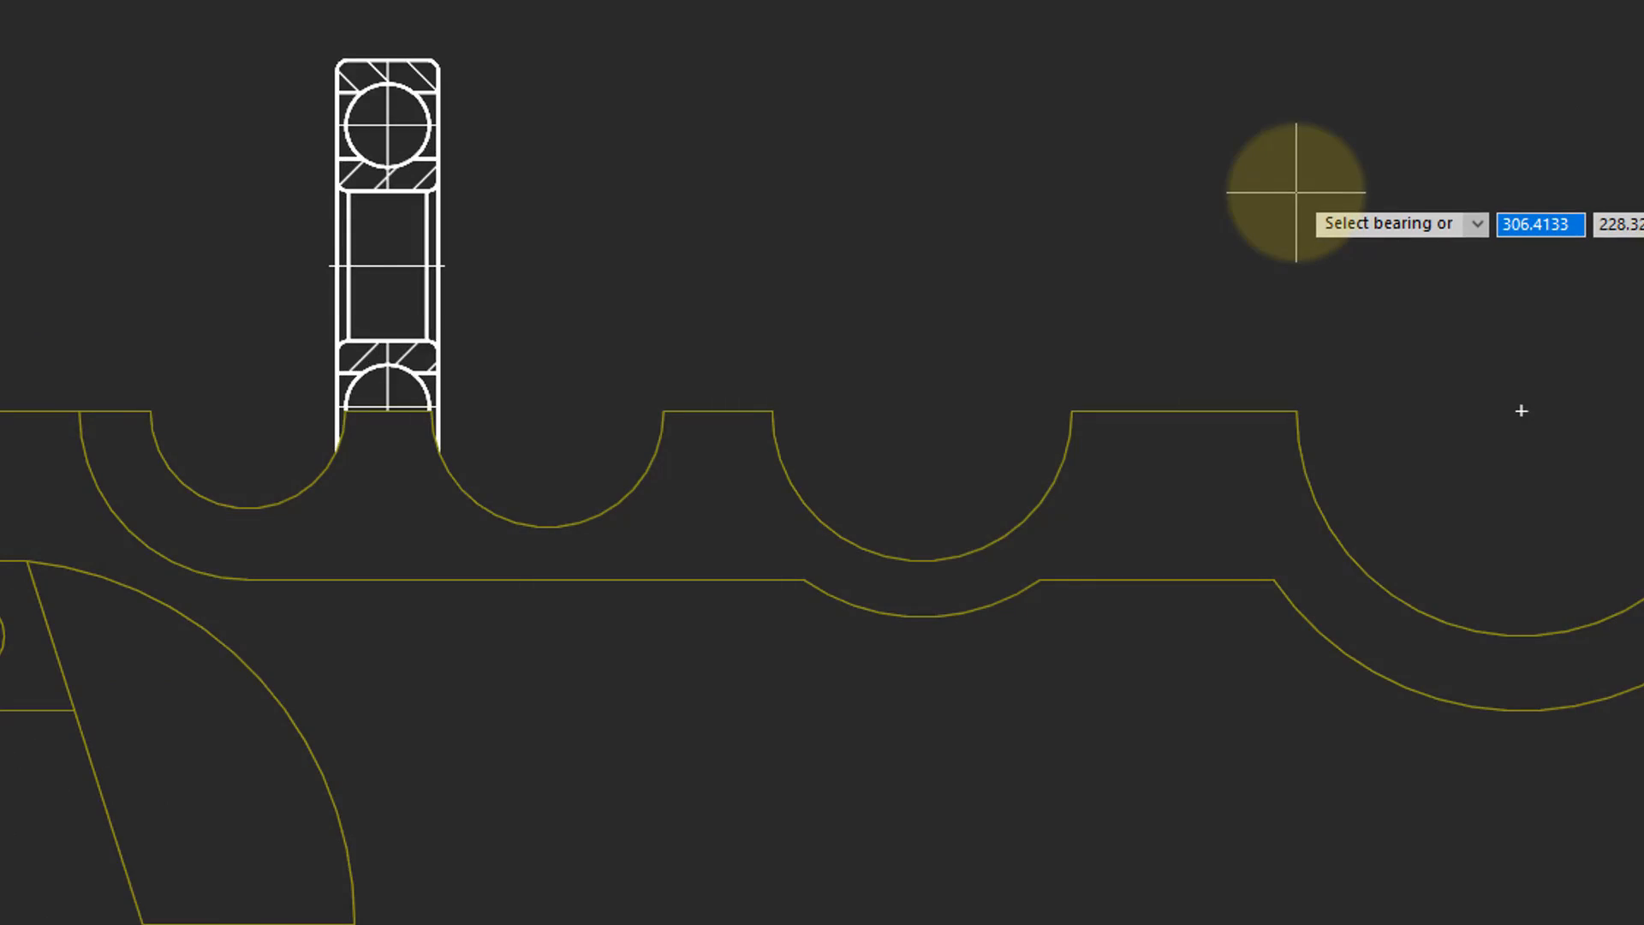